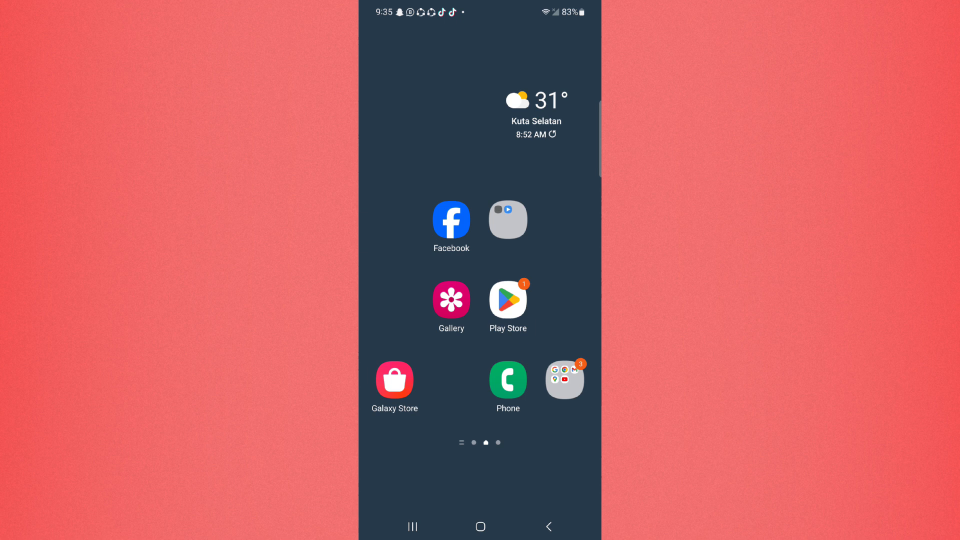
Launch the Facebook app from the home screen to reach the news feed
left_click(451, 219)
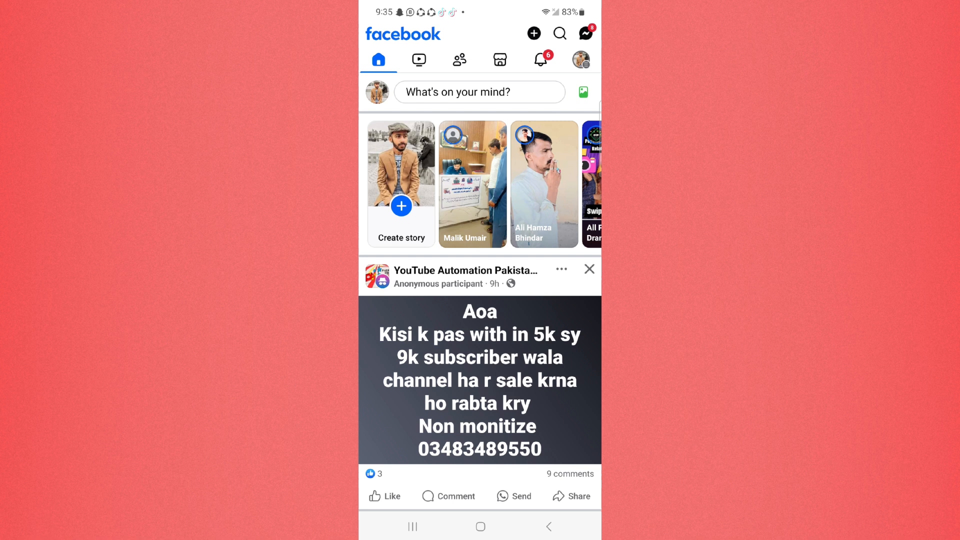
Reach the full friends list via the menu's expanded shortcuts
left_click(580, 59)
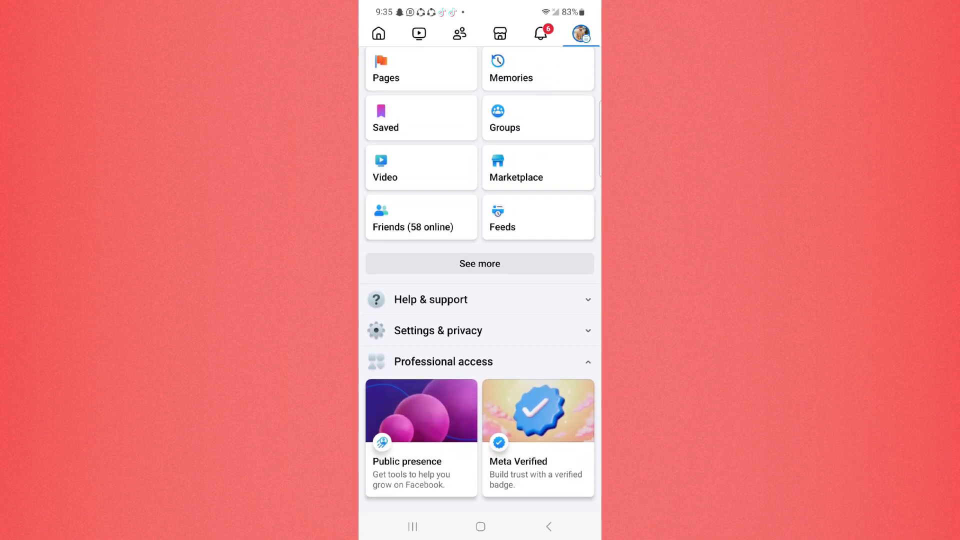
left_click(479, 263)
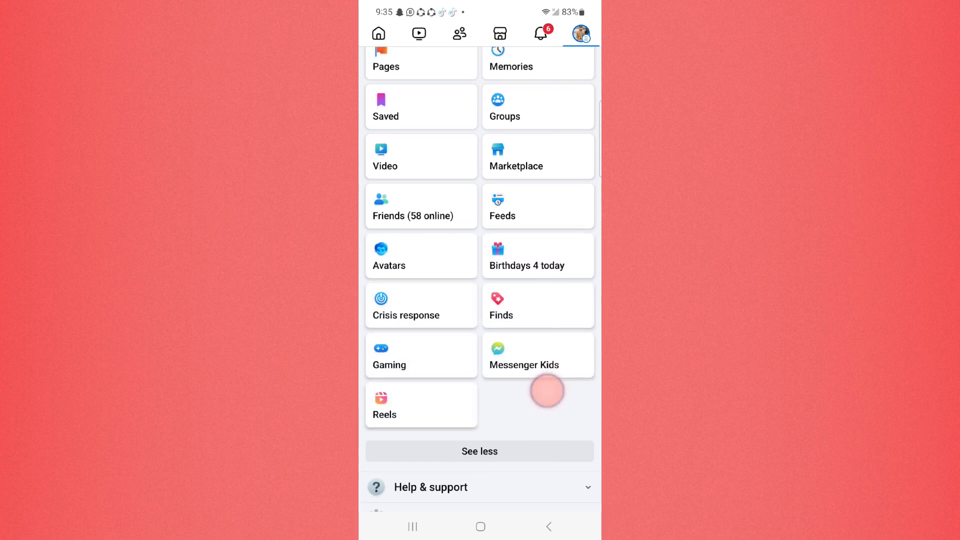
scroll("down", 3)
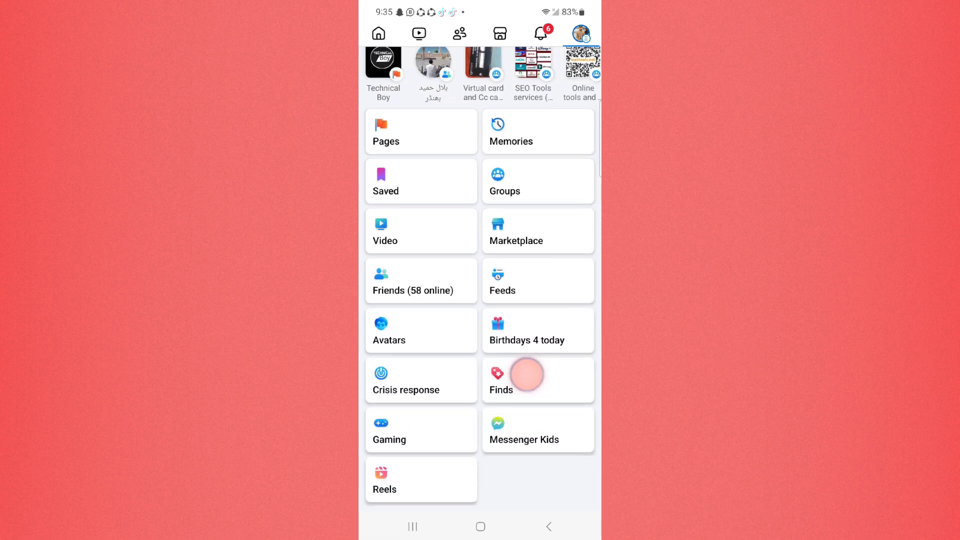
scroll("down", 3)
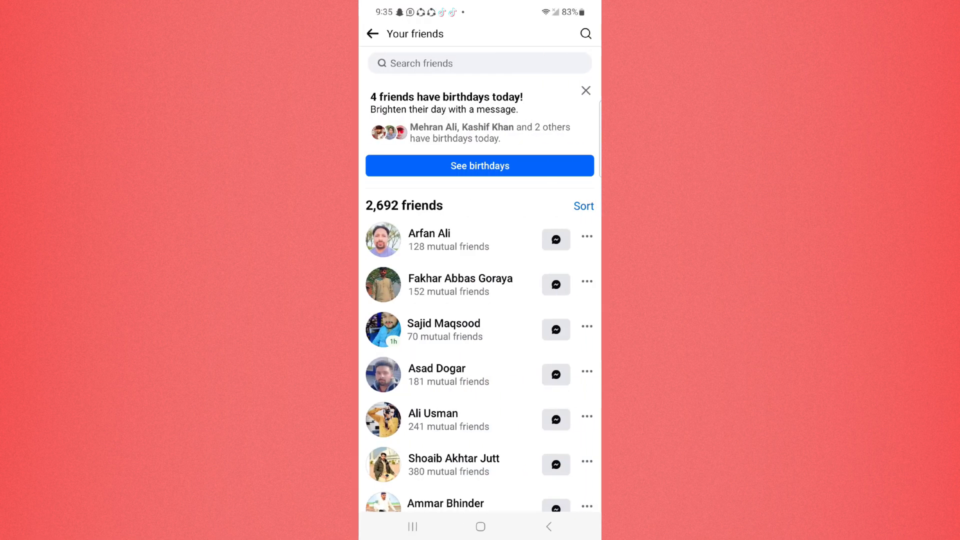
Open the sixth friend's profile and bring up their friendship options
scroll("down", 3)
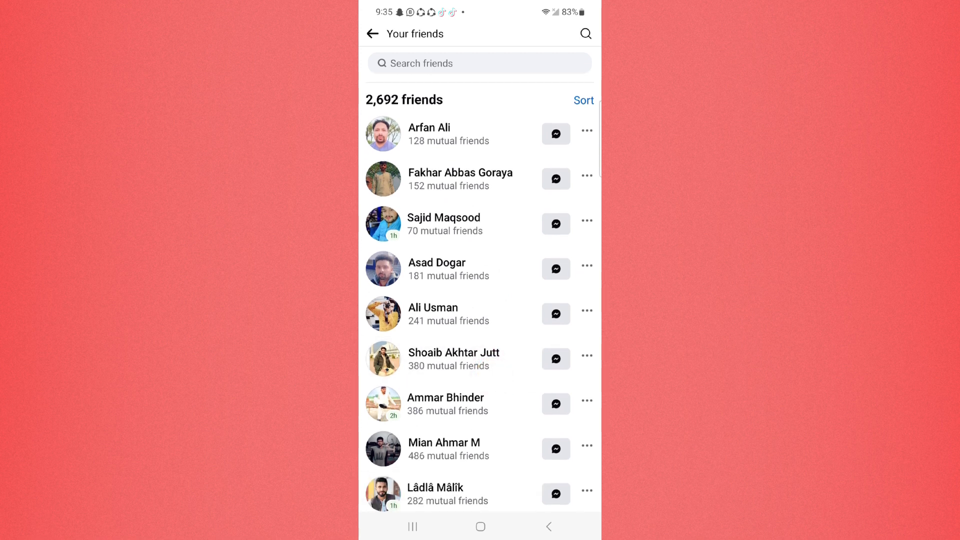
left_click(453, 359)
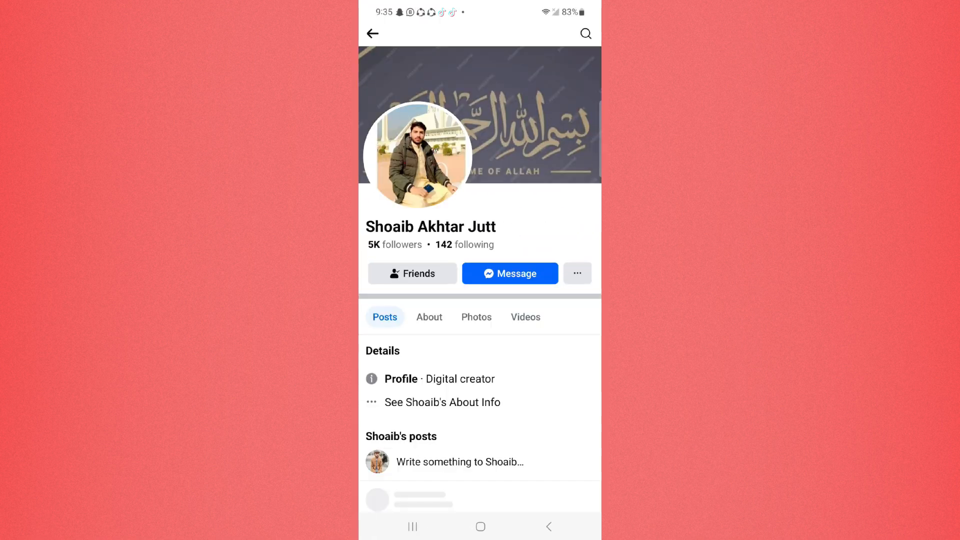
left_click(412, 273)
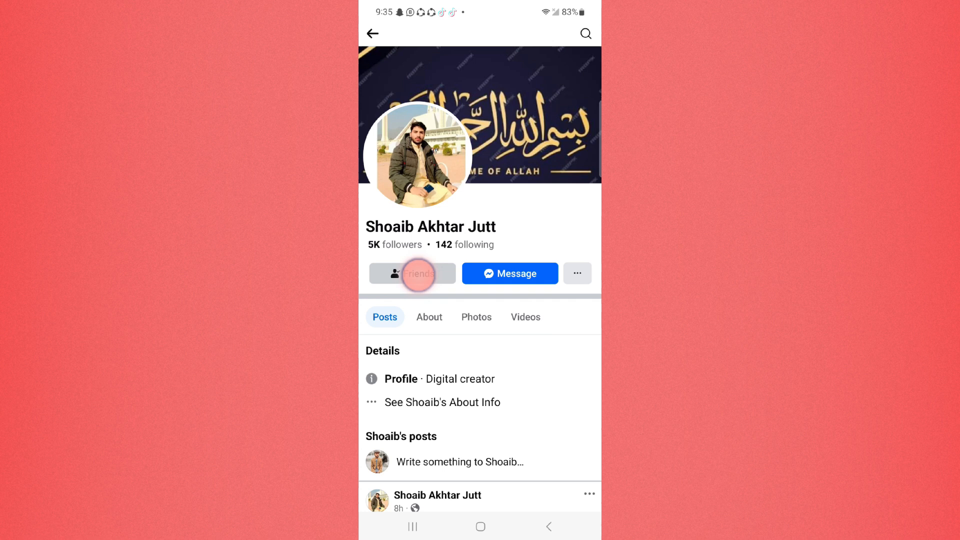
In Edit Friend List, check Restricted for this friend
left_click(412, 273)
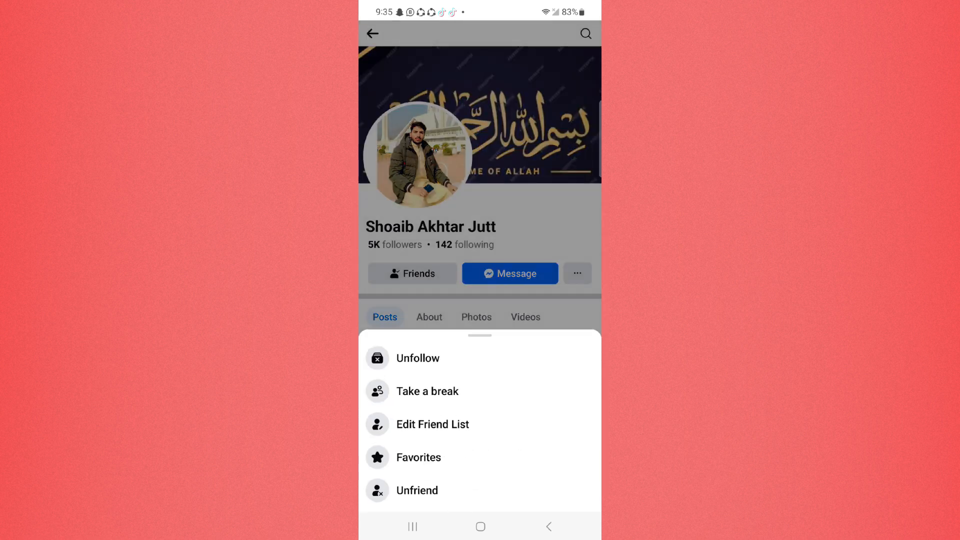
left_click(480, 420)
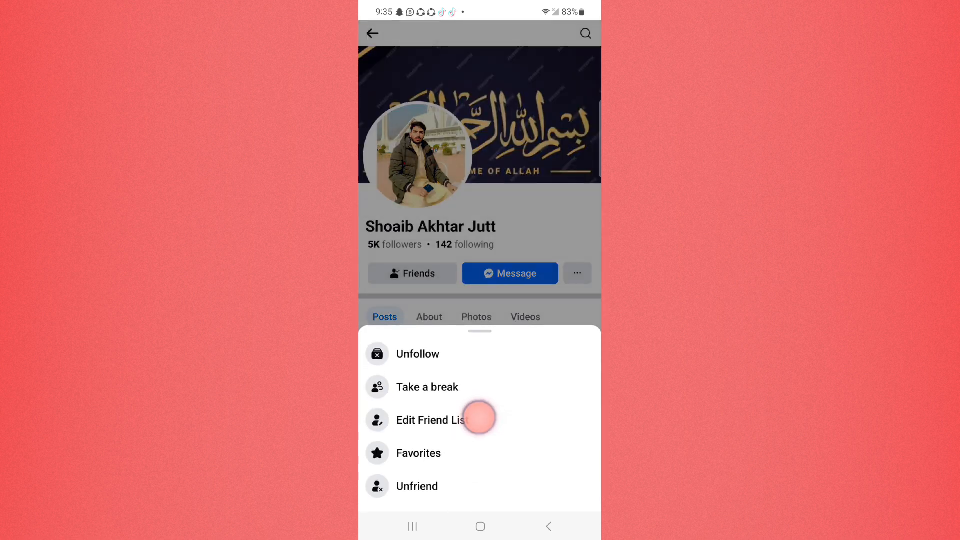
left_click(429, 420)
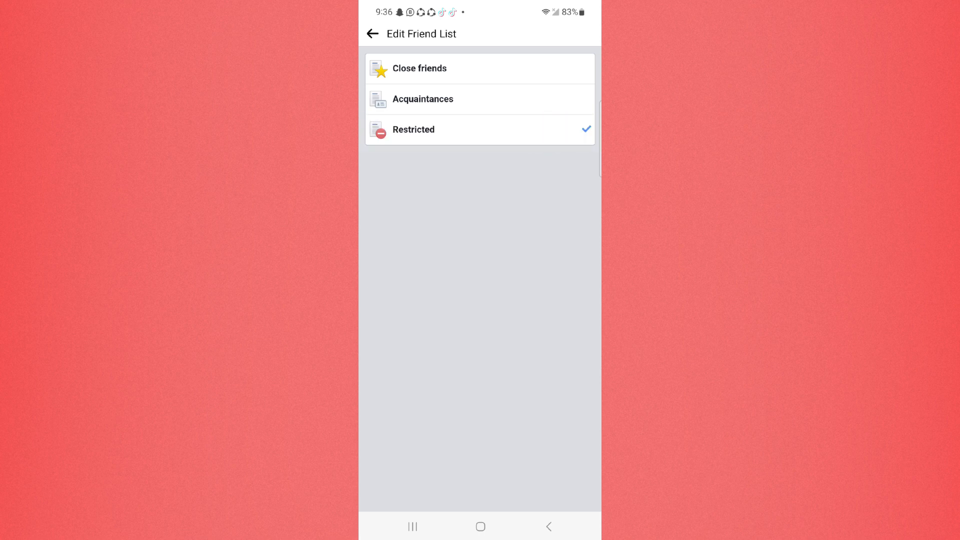